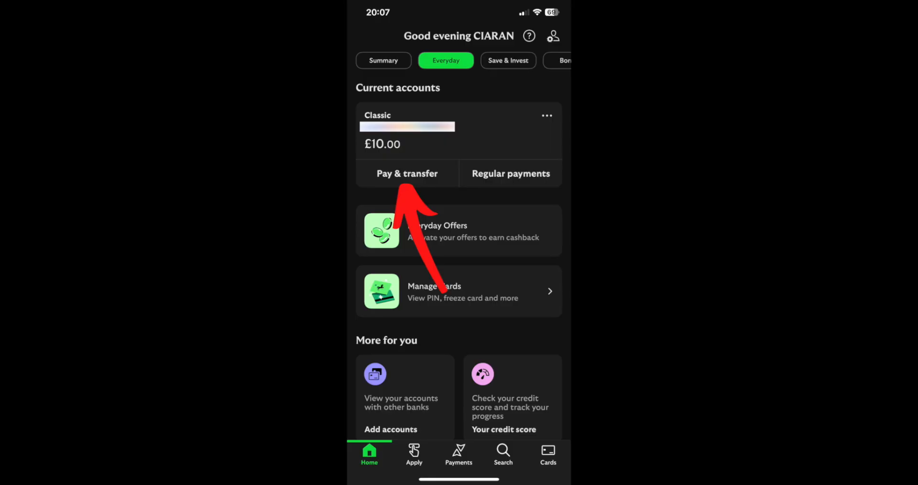
Start a payment from the Classic account to a new, unsaved payee.
{"action": "left_click", "coordinate": [406, 173]}
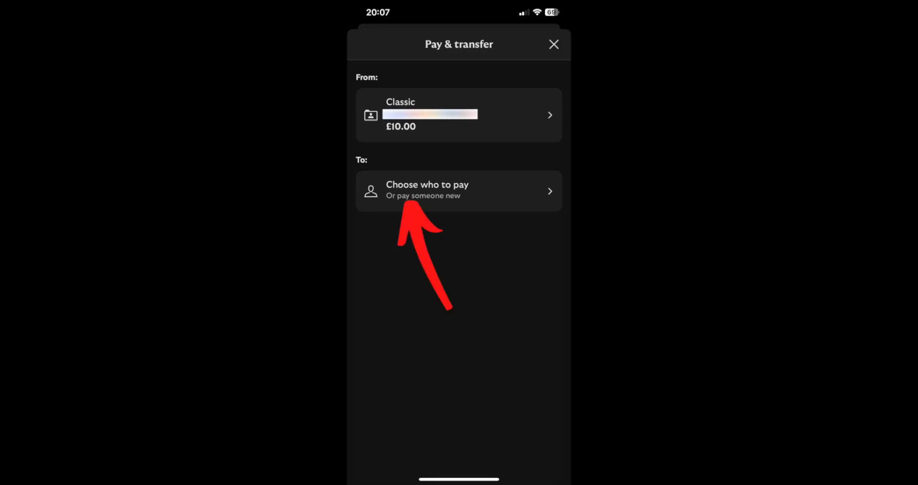
{"action": "left_click", "coordinate": [459, 190]}
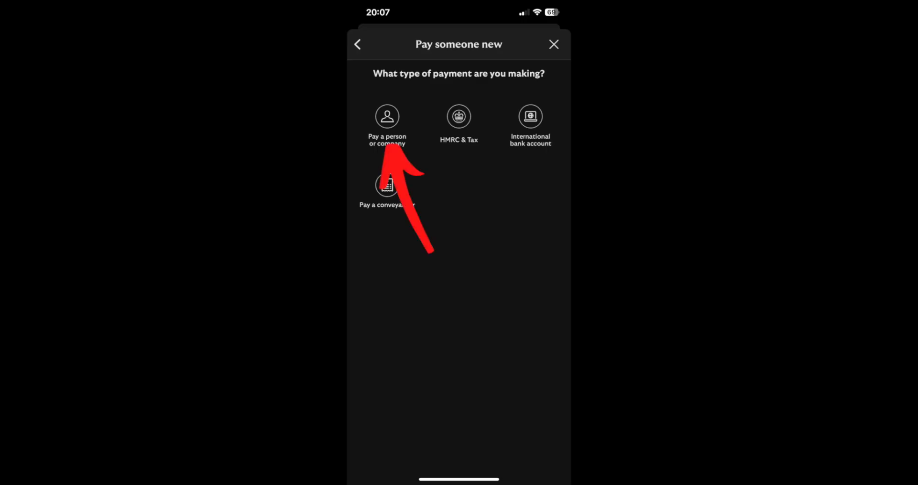
Pay a person or company: enter the Barclays payee's details and a £10 amount.
{"action": "left_click", "coordinate": [386, 116]}
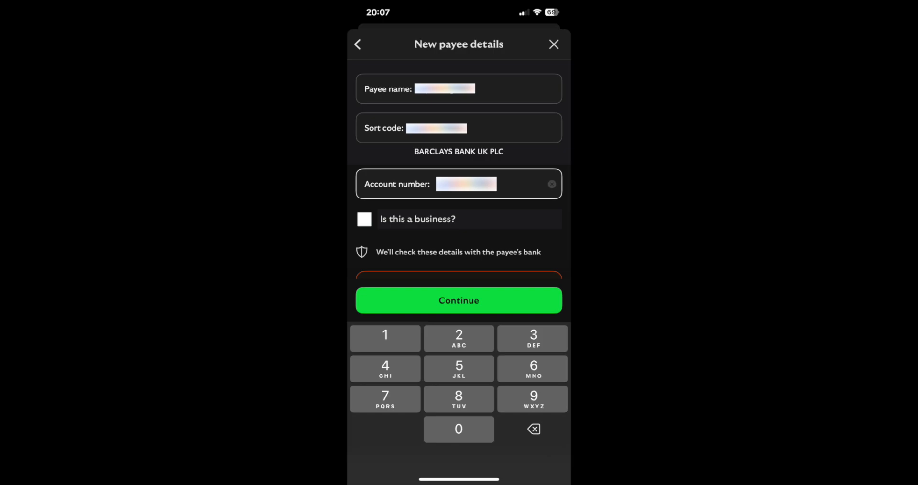
{"action": "left_click", "coordinate": [458, 300]}
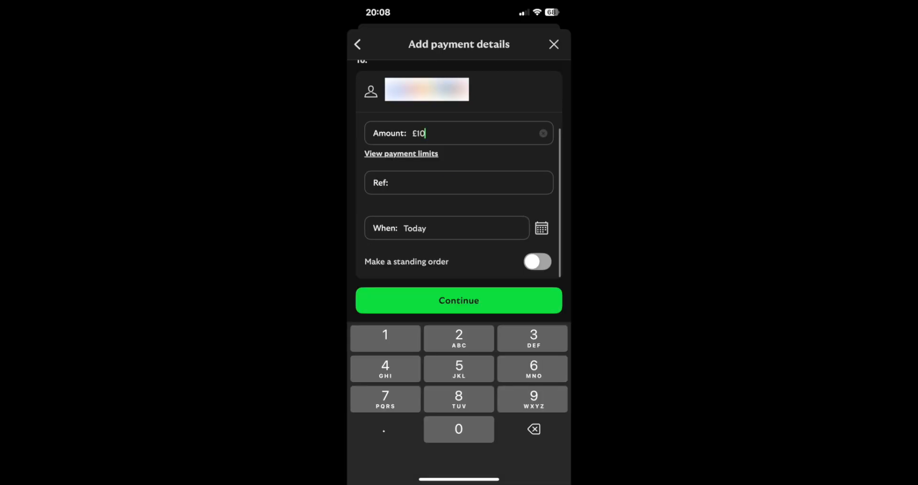
{"action": "left_click", "coordinate": [458, 300]}
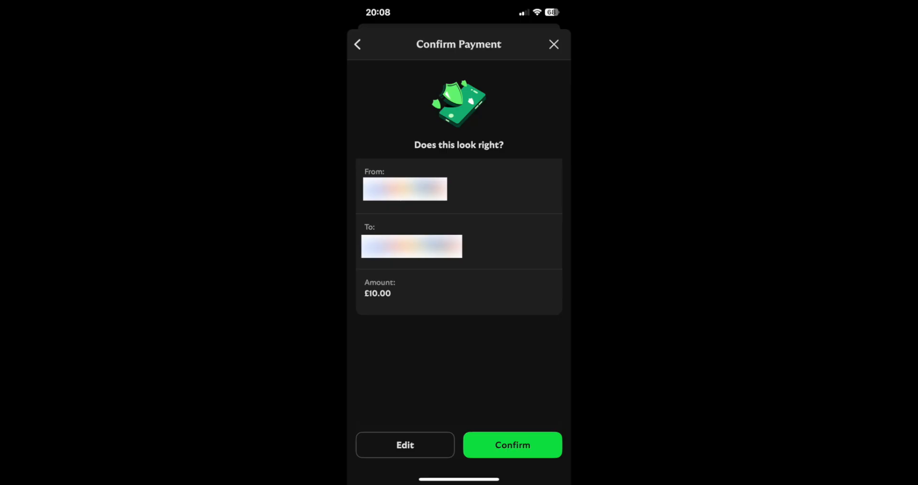
Confirm the £10 payment to the new payee.
{"action": "left_click", "coordinate": [512, 445]}
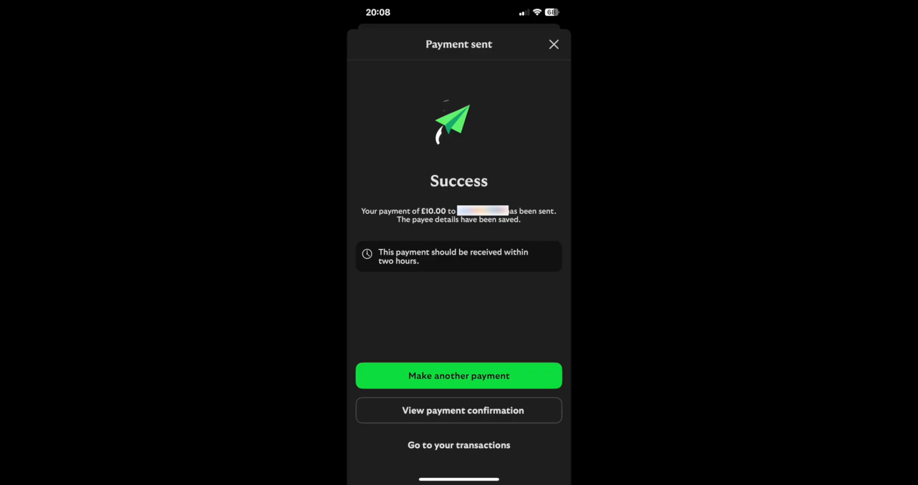